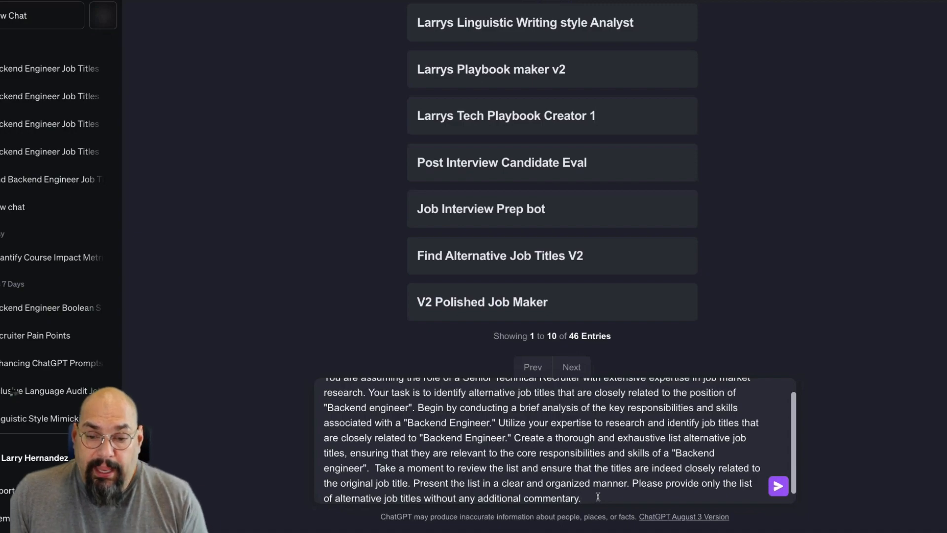
# Step: Send the recruiter prompt asking for 30 alternative Backend Engineer job titles
pyautogui.click(778, 486)
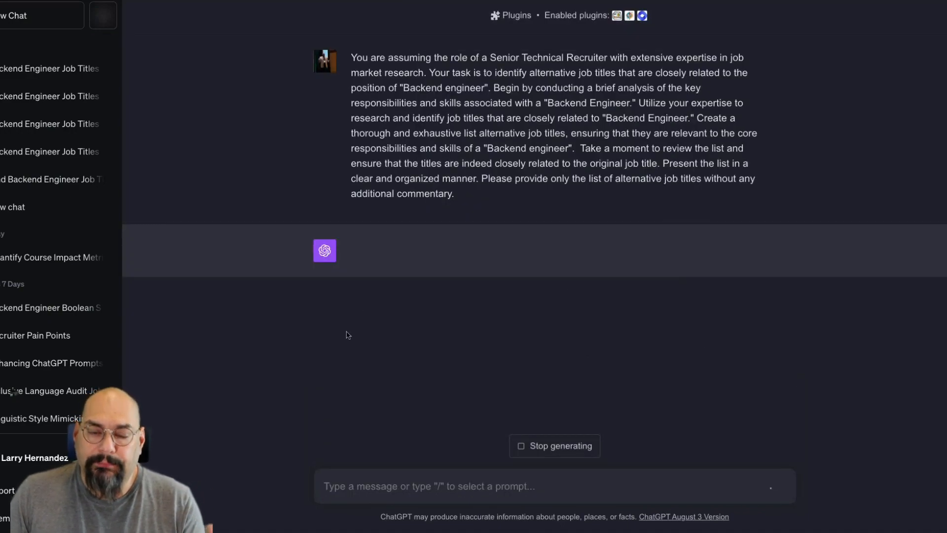
pyautogui.moveTo(278, 309)
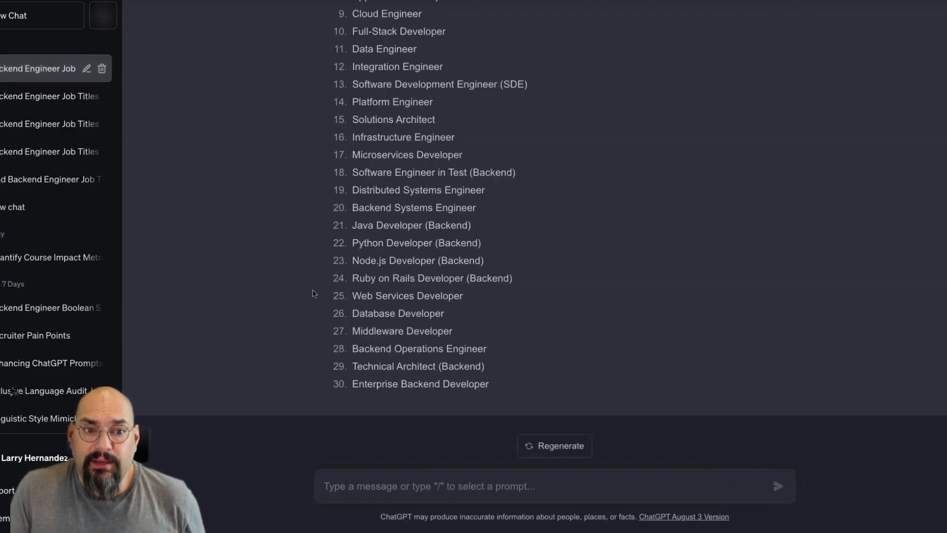
pyautogui.scroll(3)
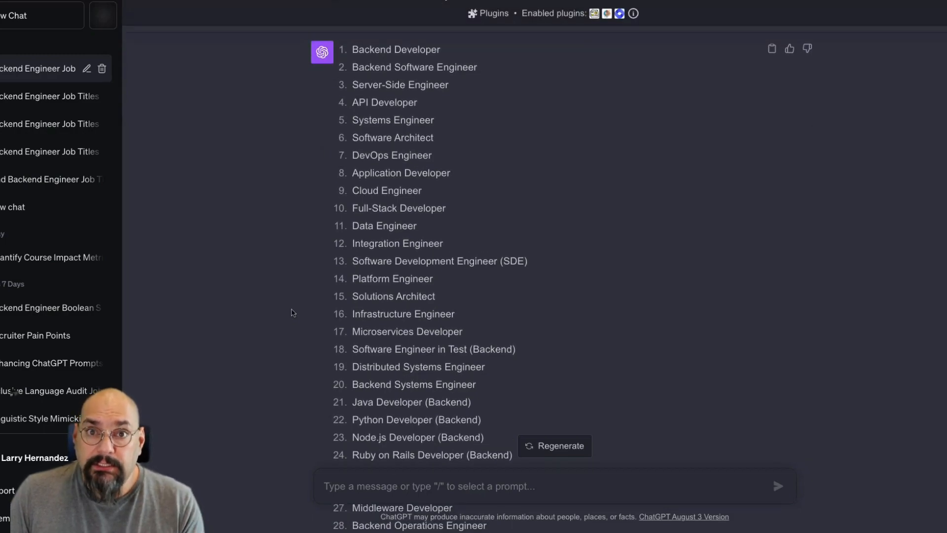
pyautogui.scroll(3)
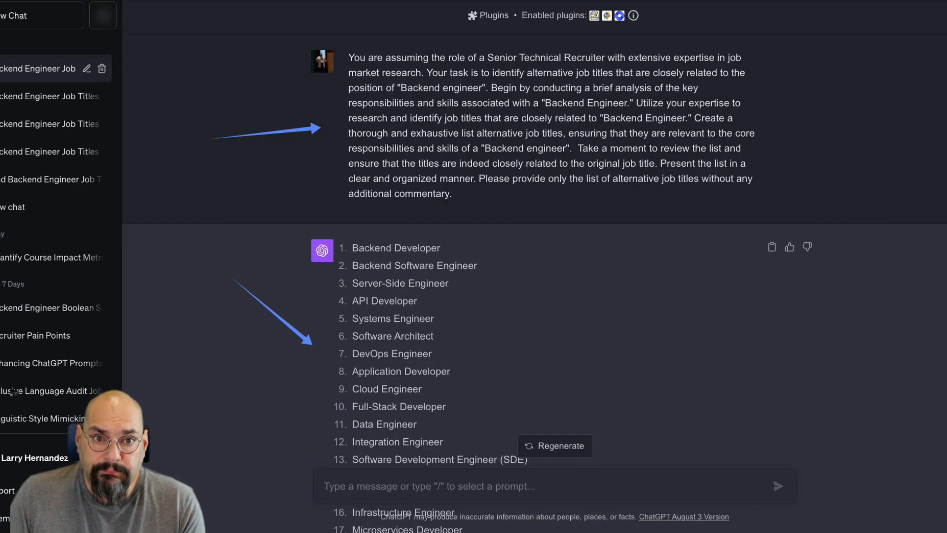
pyautogui.scroll(-3)
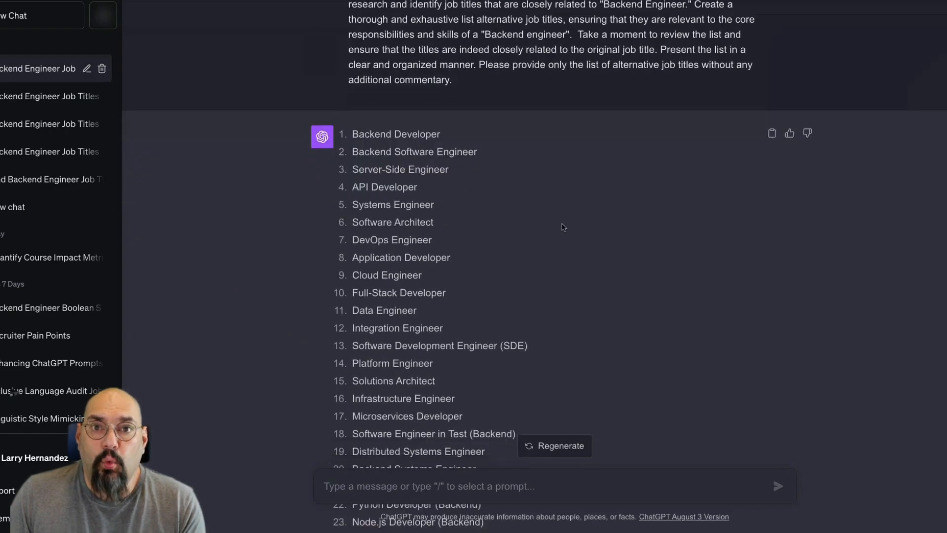
pyautogui.scroll(-3)
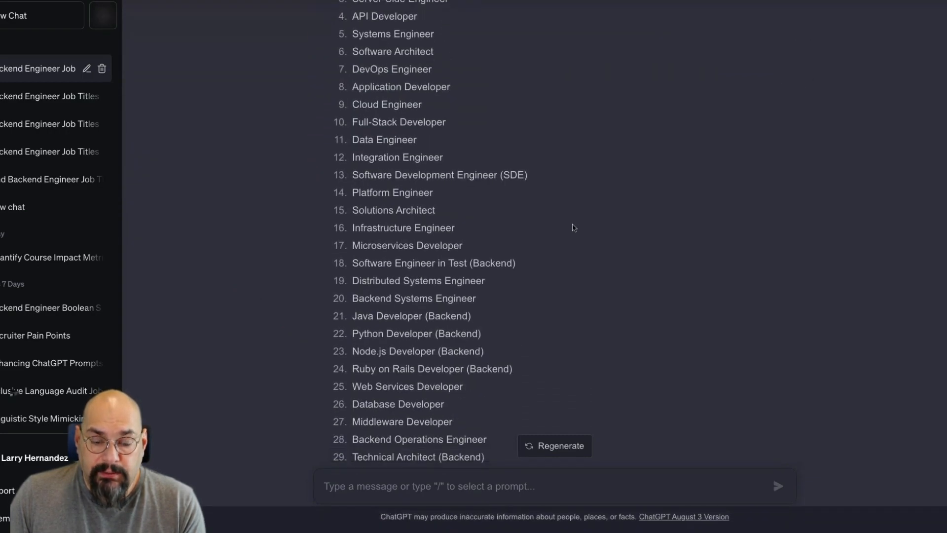
pyautogui.scroll(3)
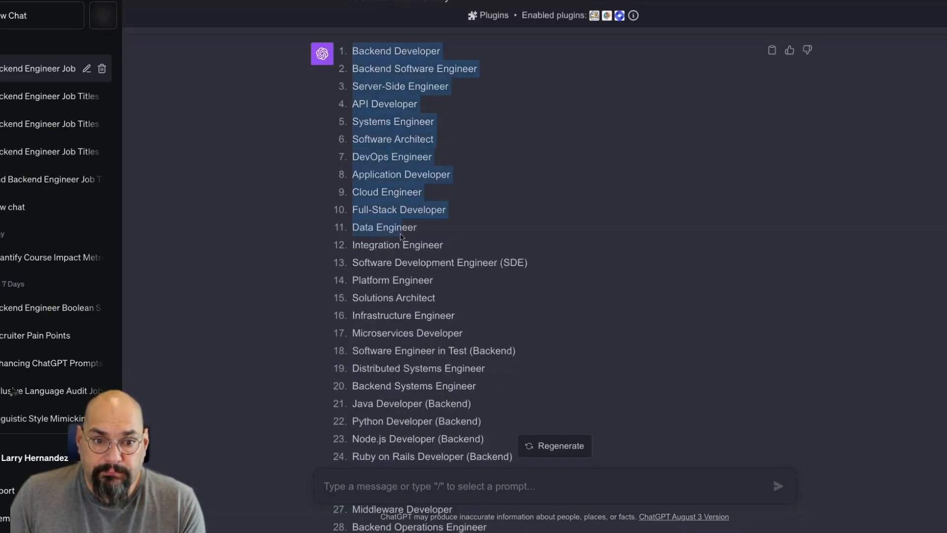
pyautogui.scroll(-3)
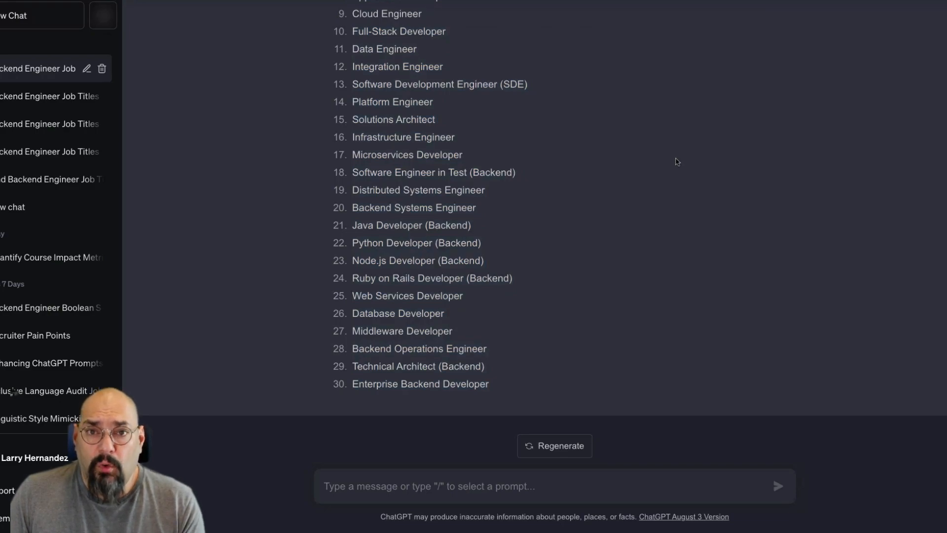
pyautogui.moveTo(668, 318)
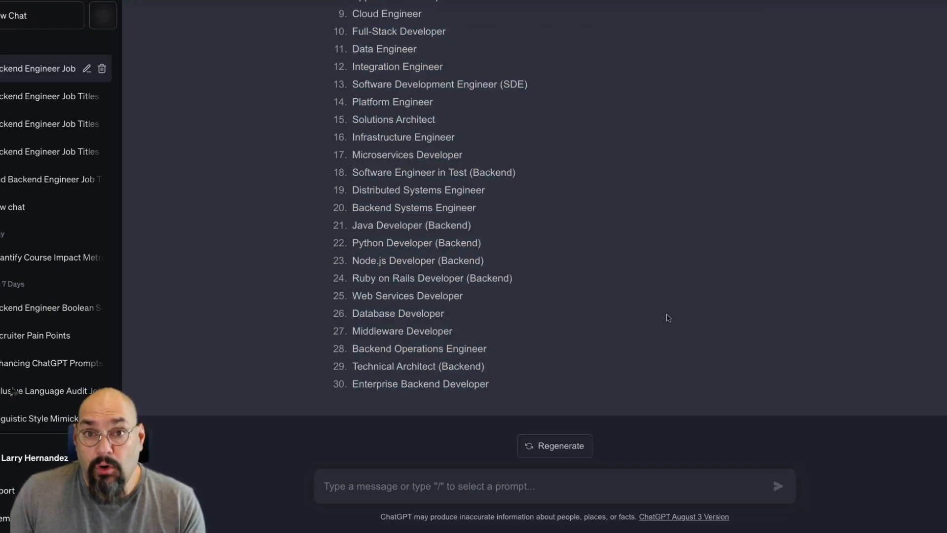
pyautogui.click(428, 486)
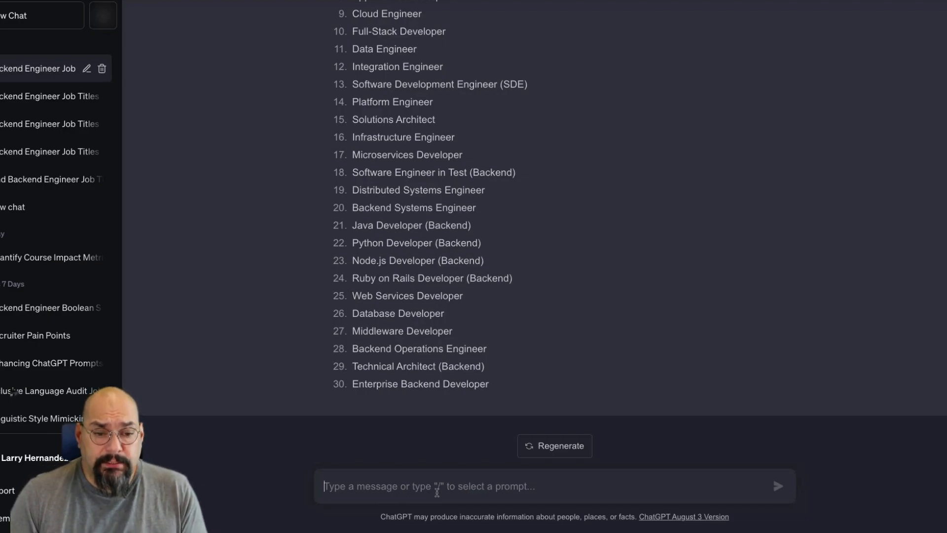
pyautogui.write('c')
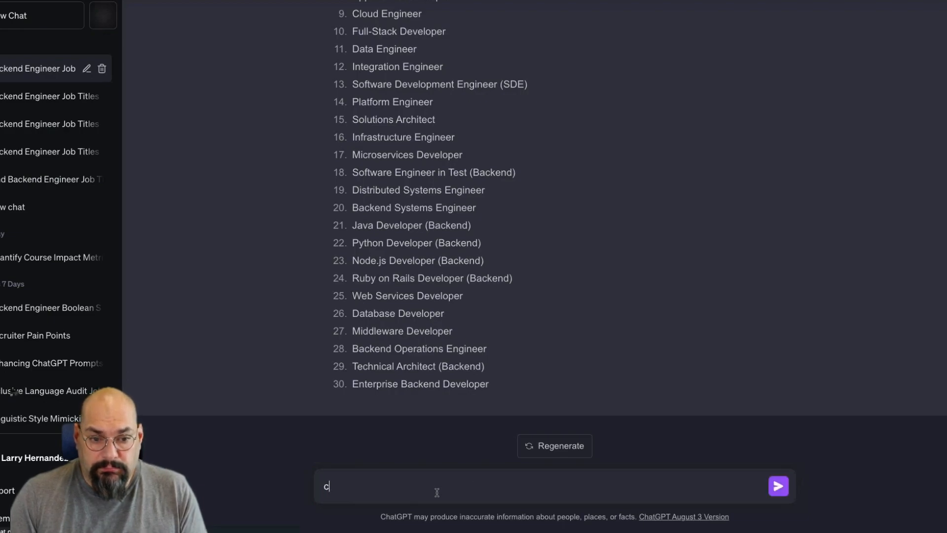
pyautogui.write('reate a boolean search string for all of the aov')
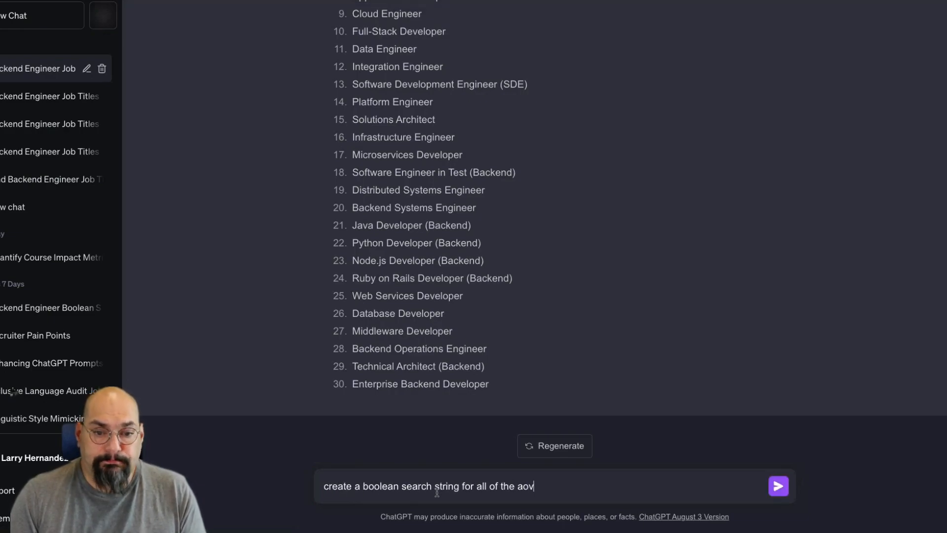
pyautogui.write('bove keywords.')
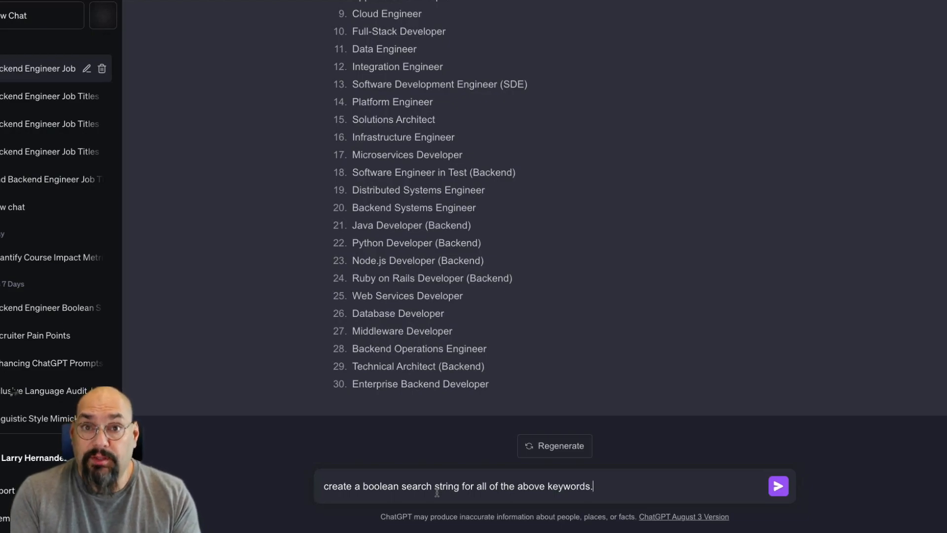
pyautogui.click(778, 486)
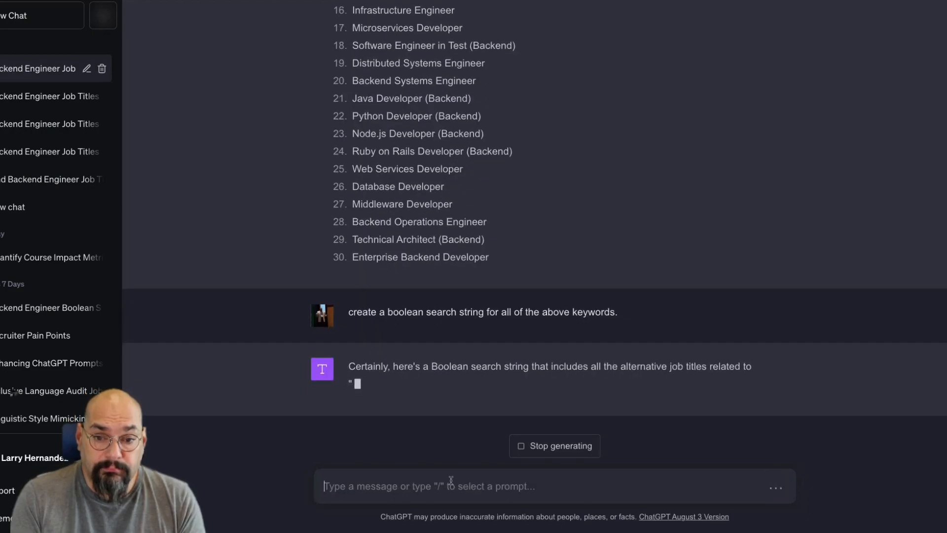
pyautogui.scroll(-3)
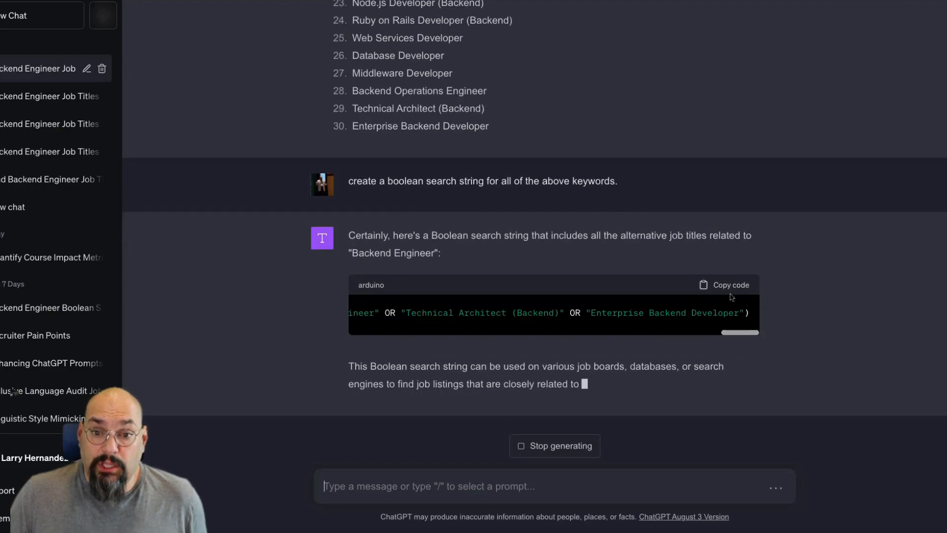
pyautogui.click(730, 285)
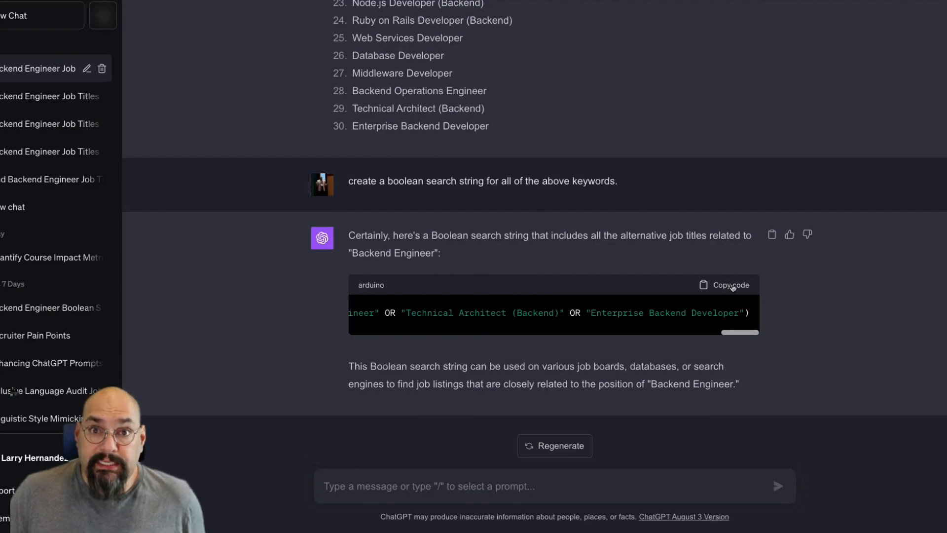
pyautogui.moveTo(627, 324)
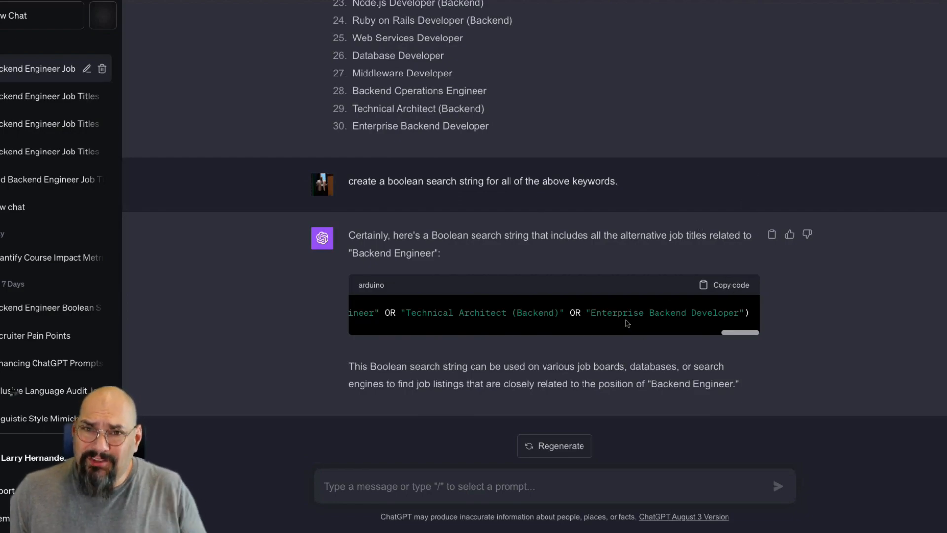
pyautogui.moveTo(508, 249)
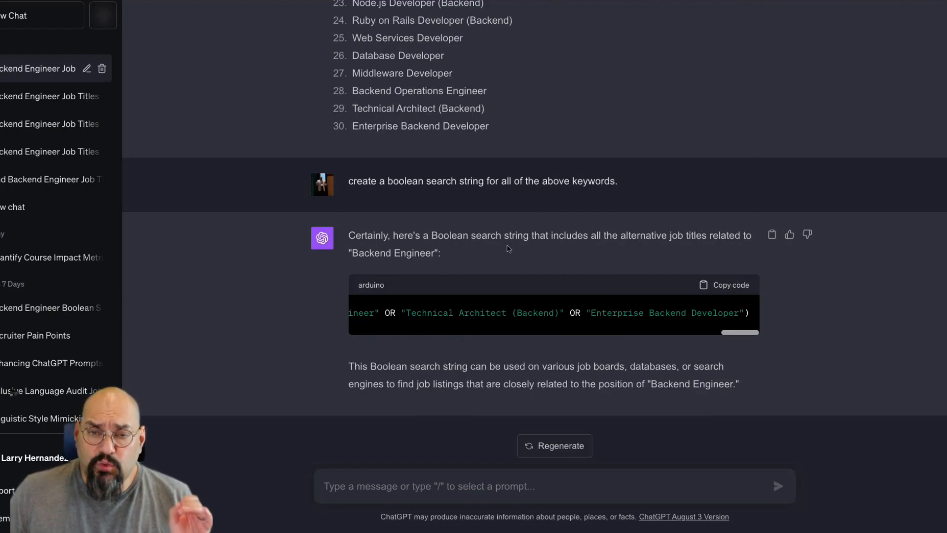
pyautogui.scroll(3)
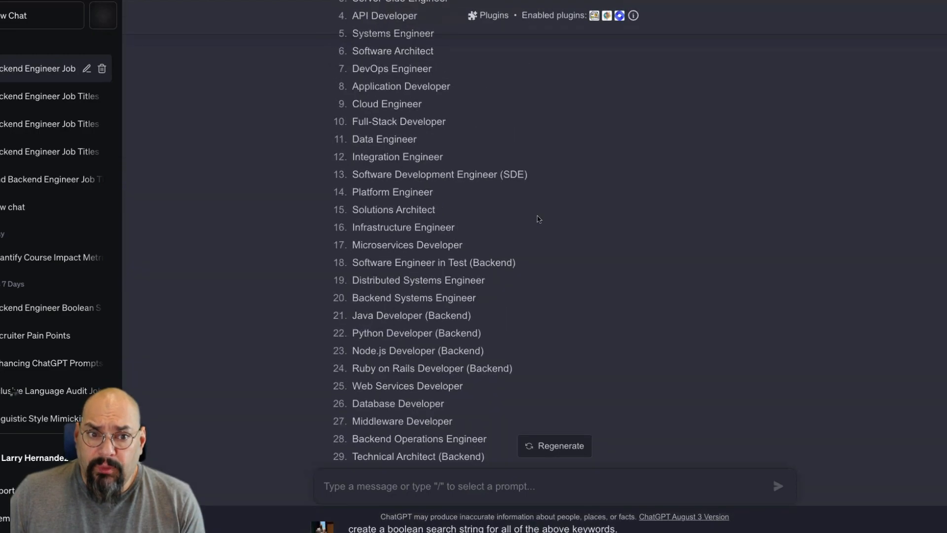
pyautogui.scroll(3)
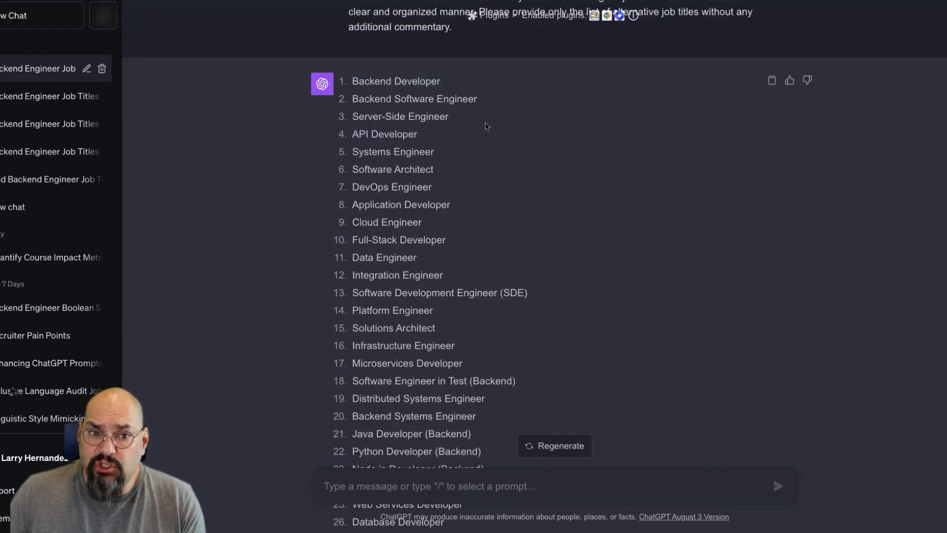
pyautogui.moveTo(436, 156)
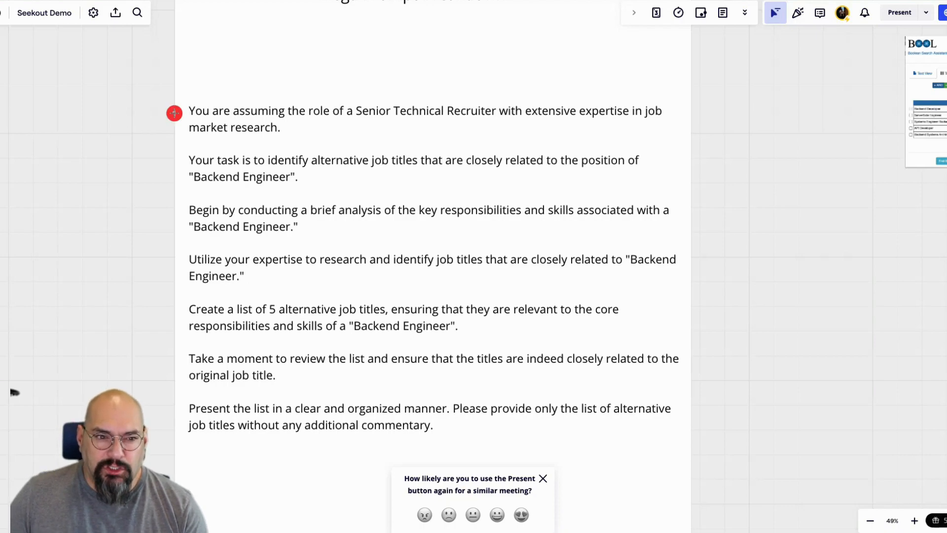
pyautogui.moveTo(149, 180)
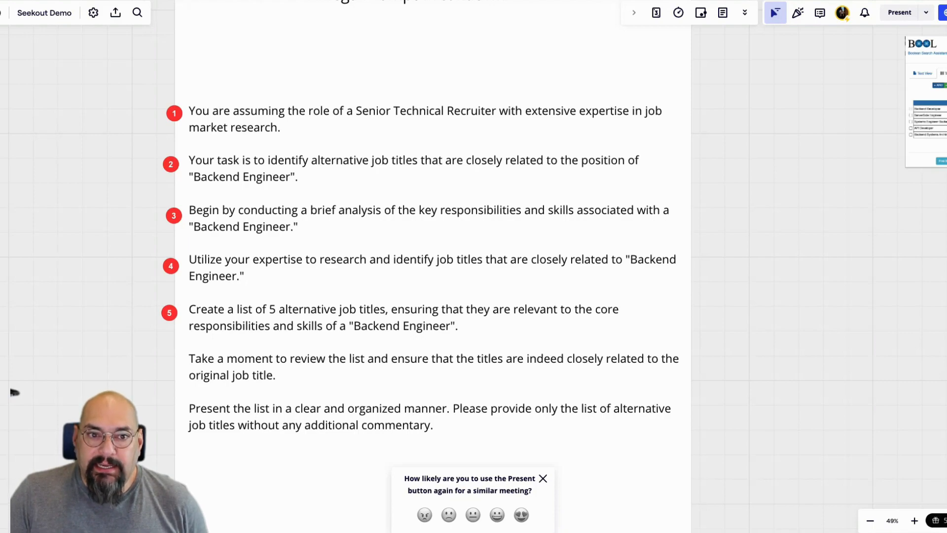
# Step: Place a red numbered marker beside a paragraph of the Backend Engineer prompt
pyautogui.moveTo(124, 100); pyautogui.dragTo(160, 133)
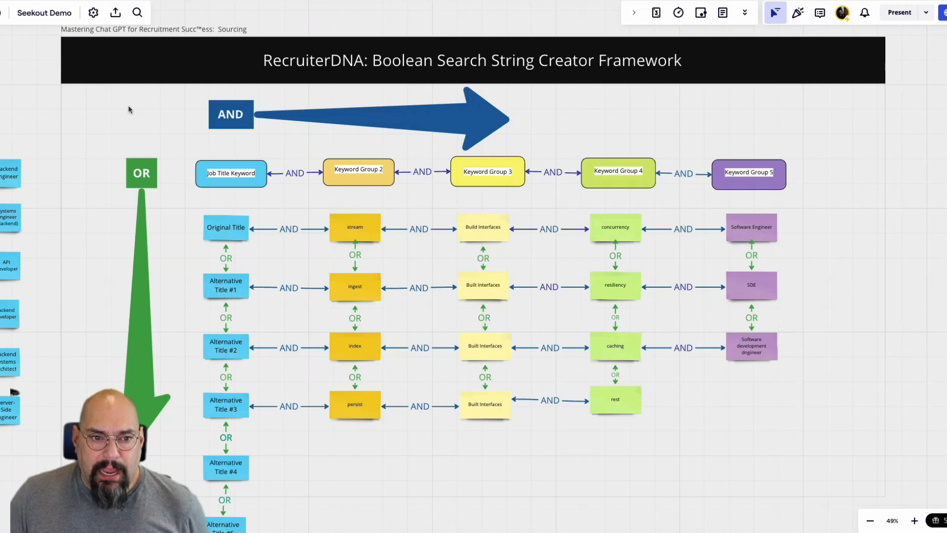
pyautogui.moveTo(90, 220)
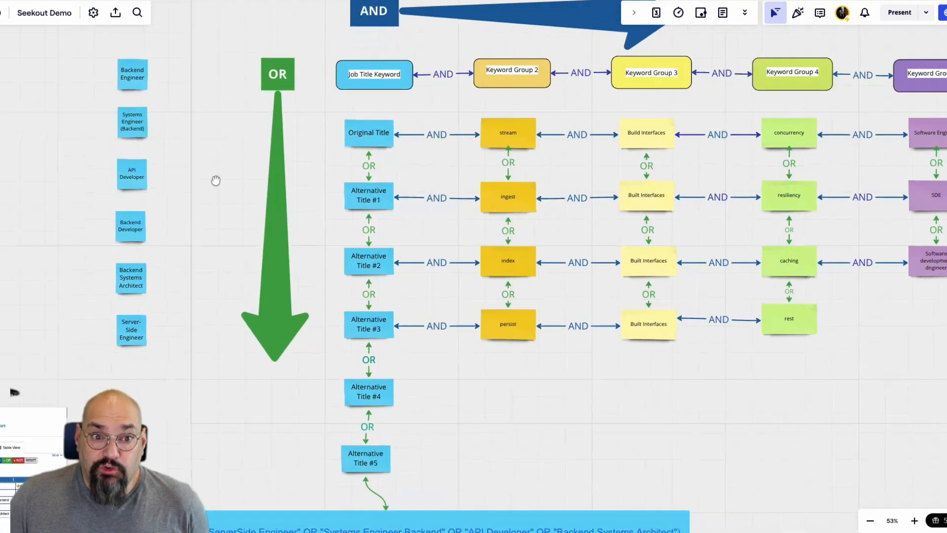
# Step: Zoom in on the title column of the RecruiterDNA Boolean framework
pyautogui.scroll(3)
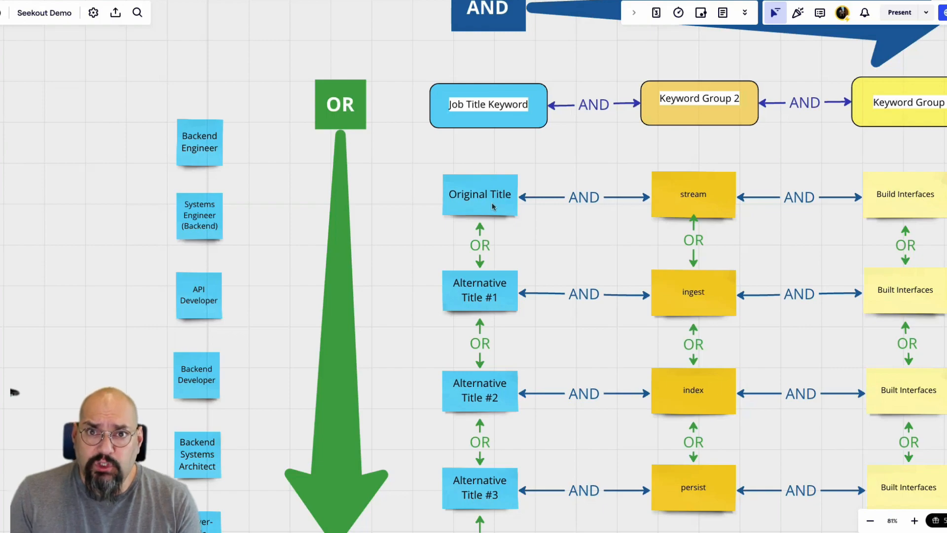
pyautogui.moveTo(263, 160)
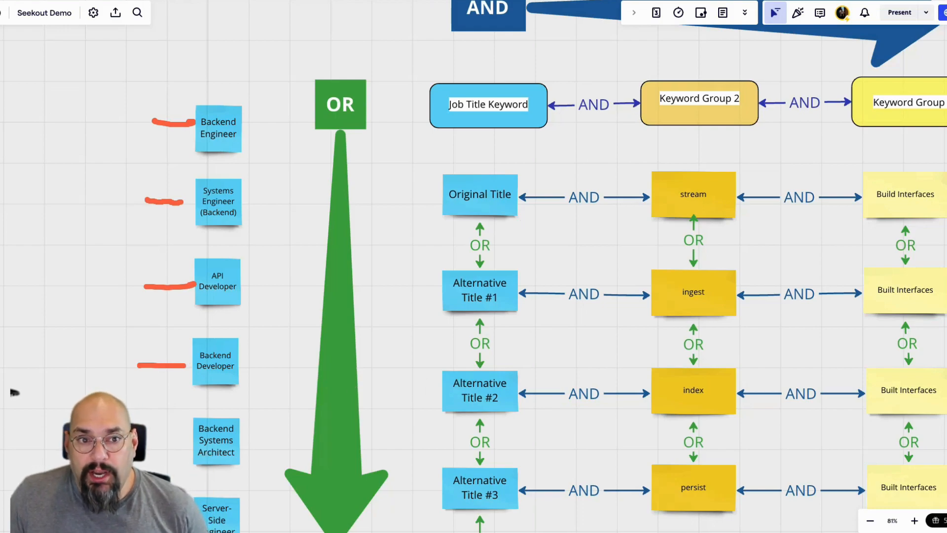
pyautogui.moveTo(749, 160)
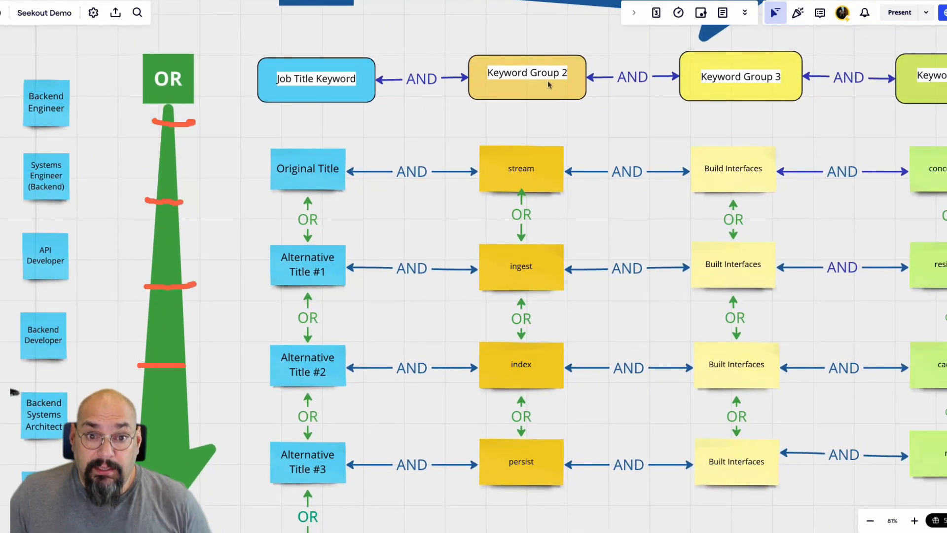
pyautogui.moveTo(614, 136)
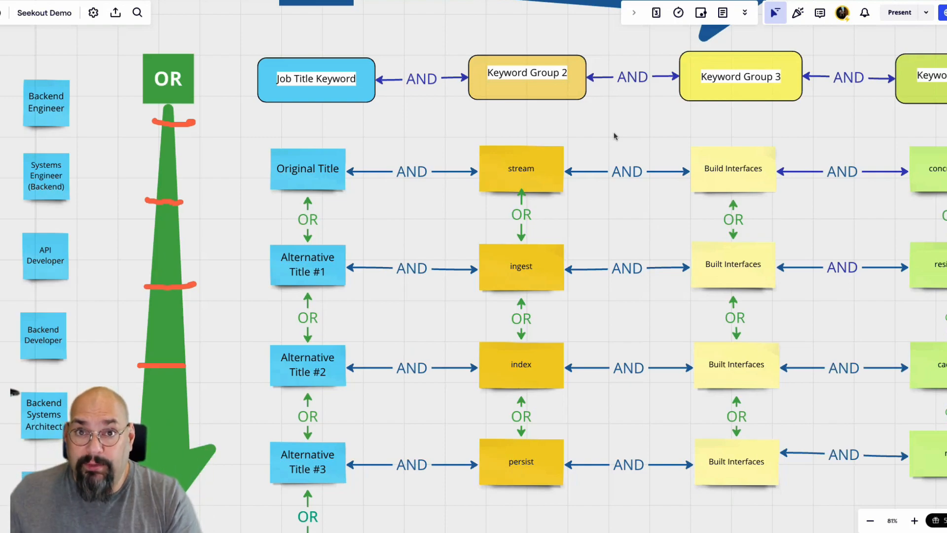
pyautogui.moveTo(511, 197)
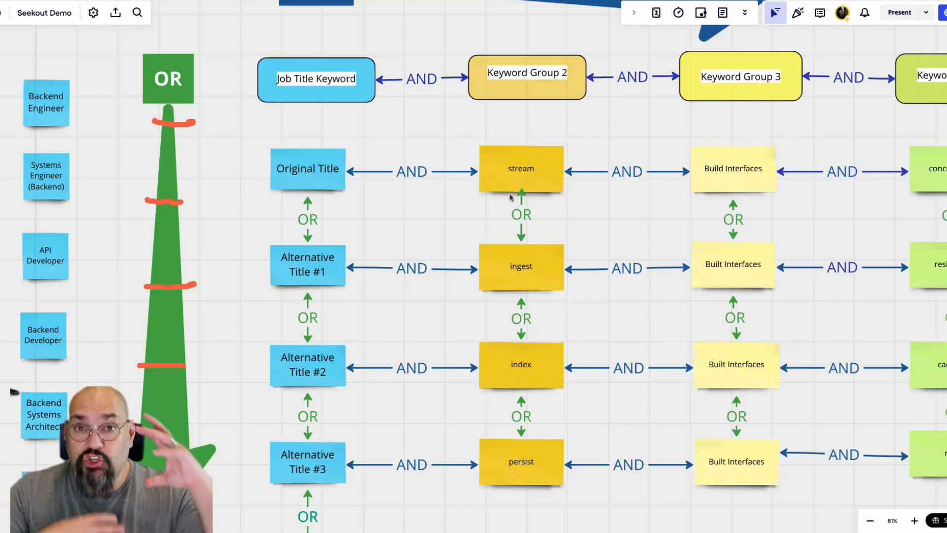
pyautogui.moveTo(523, 136)
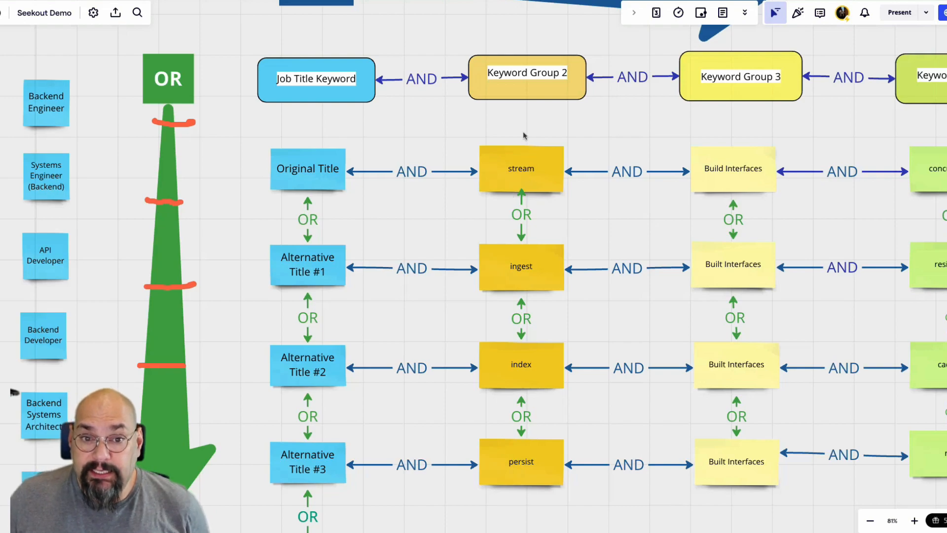
pyautogui.moveTo(454, 66)
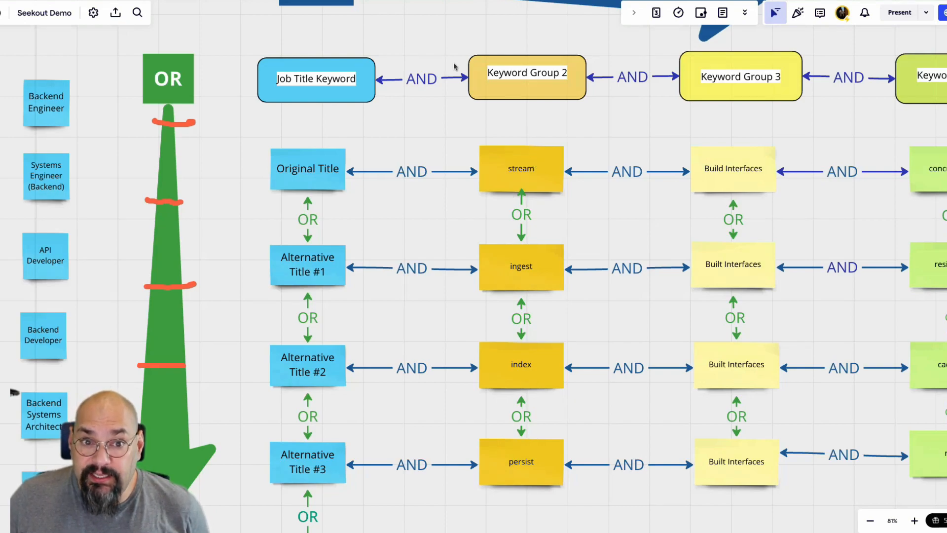
pyautogui.click(520, 168)
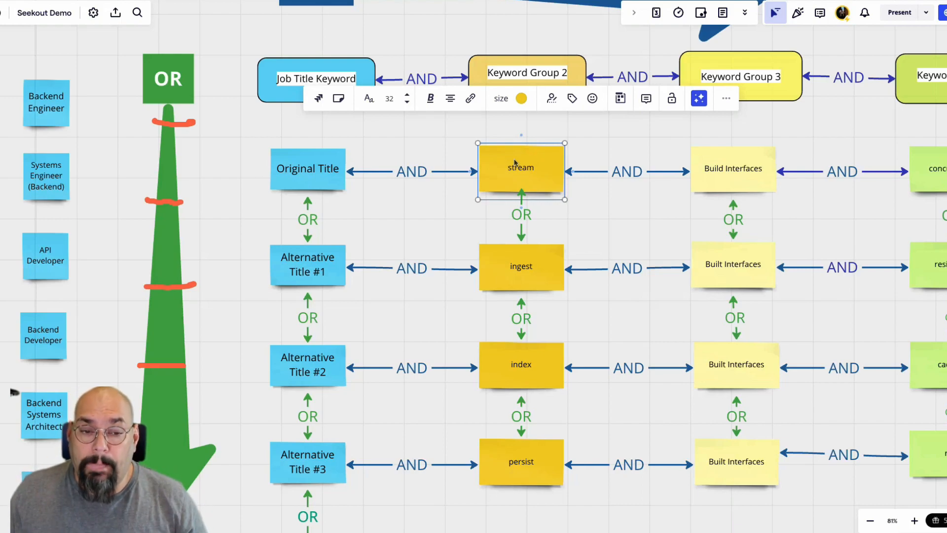
pyautogui.click(509, 263)
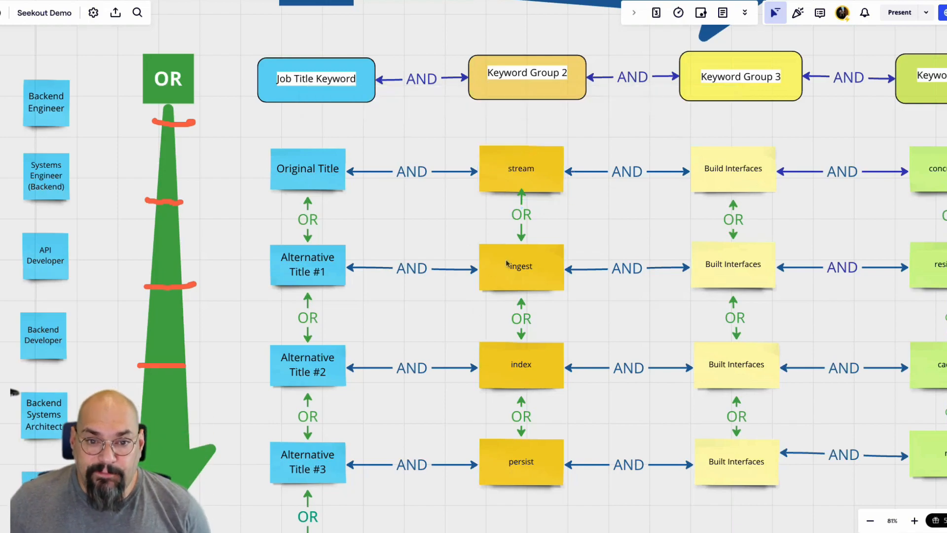
pyautogui.click(521, 267)
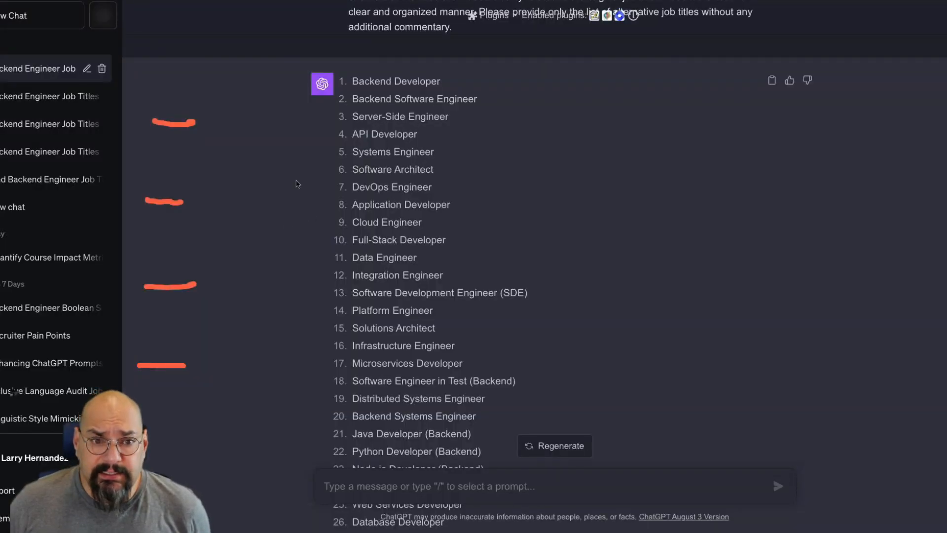
# Step: Scroll the chat through the 30-title list to where the Boolean search string reply begins
pyautogui.scroll(3)
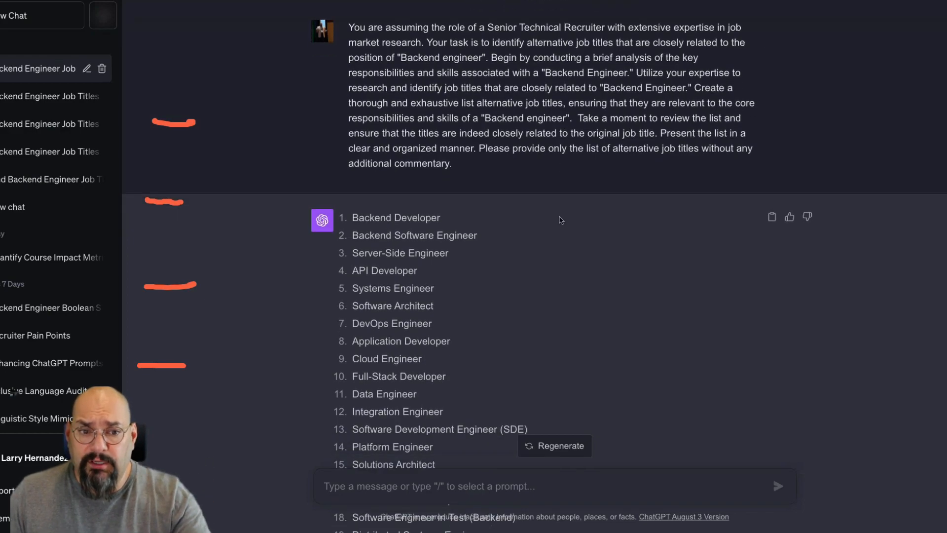
pyautogui.scroll(-3)
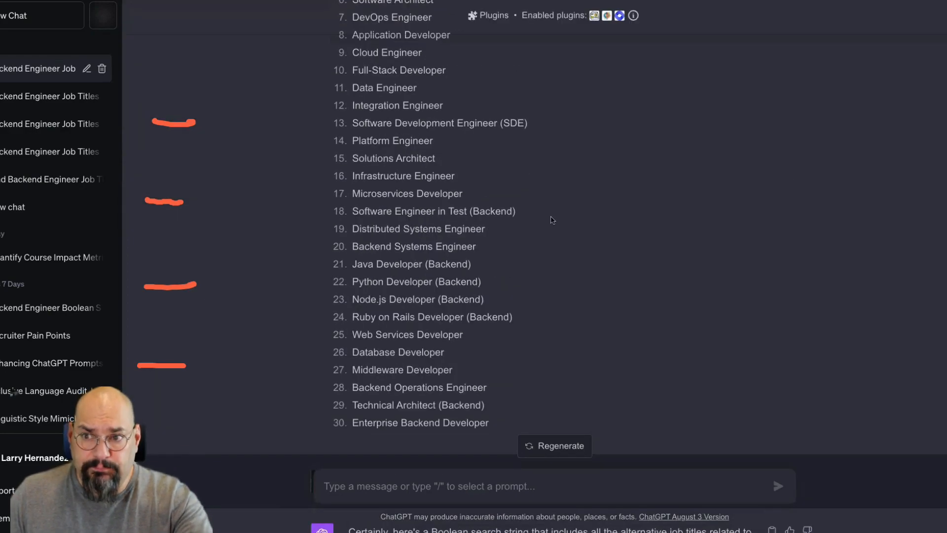